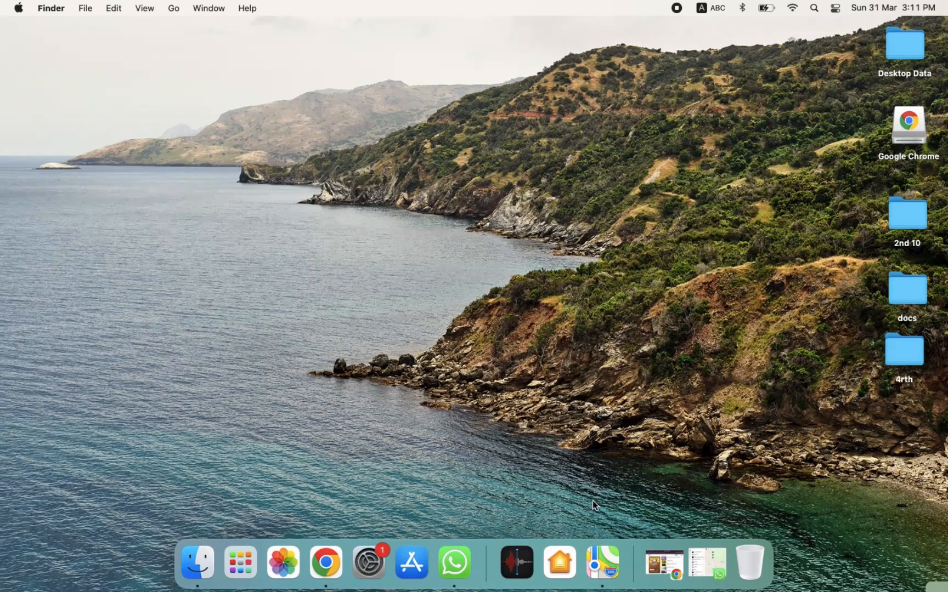
mouse_move(440, 479)
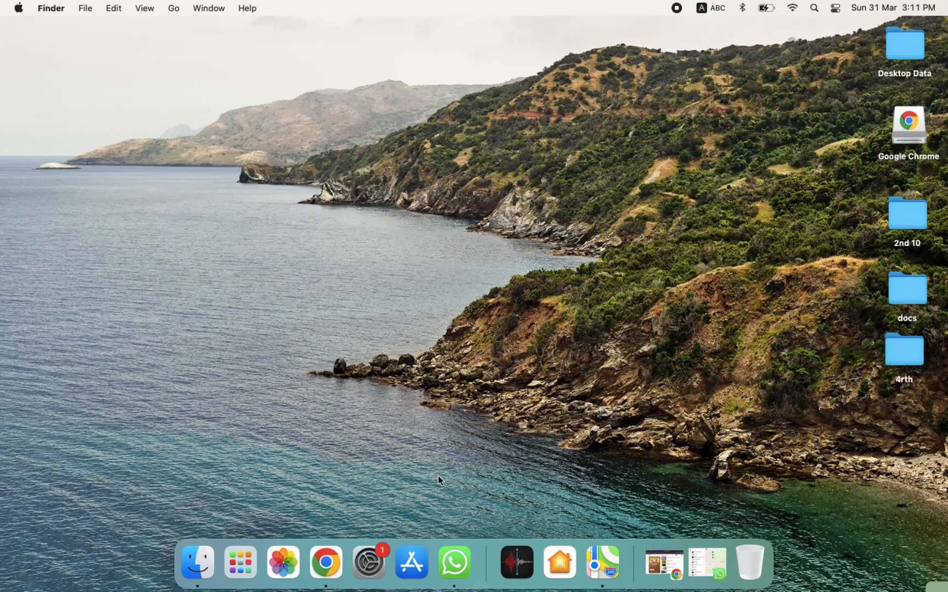
mouse_move(411, 561)
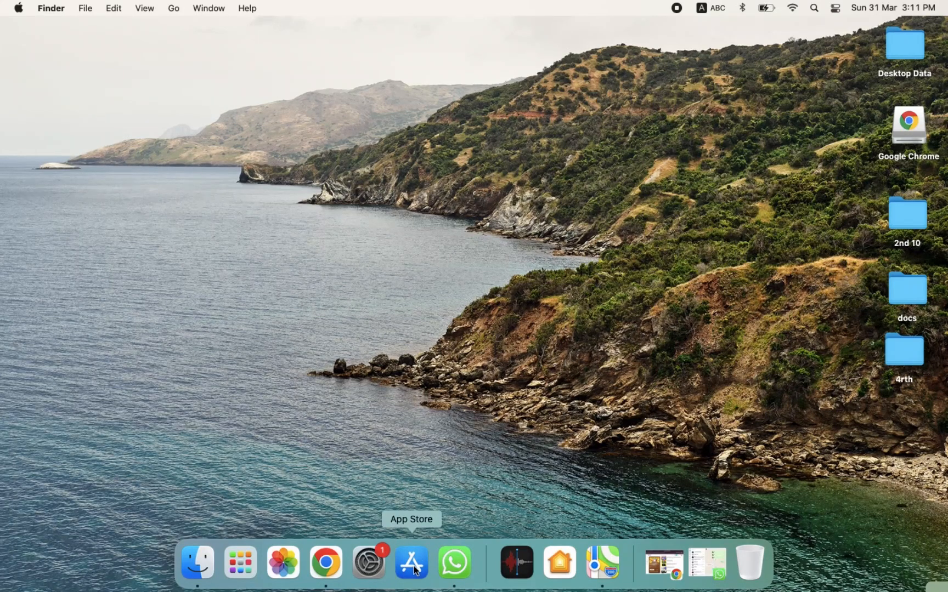
- Launch the App Store from the Dock and activate its Search field
left_click(411, 562)
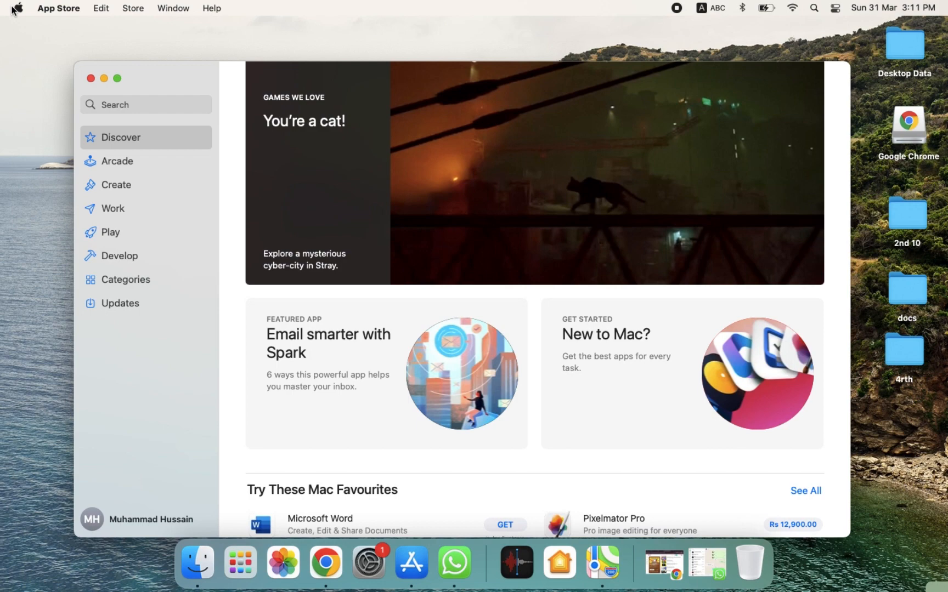
left_click(16, 8)
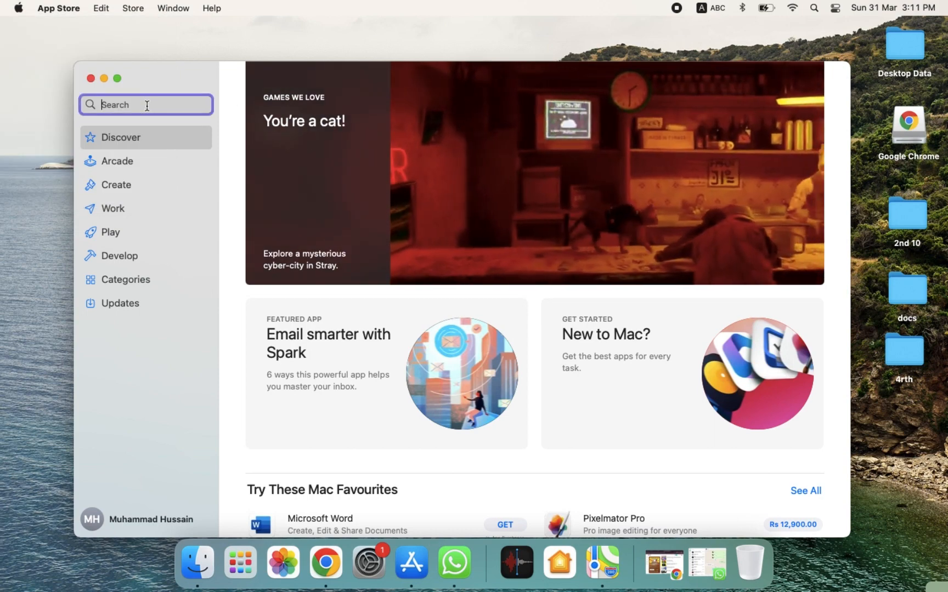
- Search the store for 'capcut' so CapCut - Photo & Video Editor lists first
type("capcut")
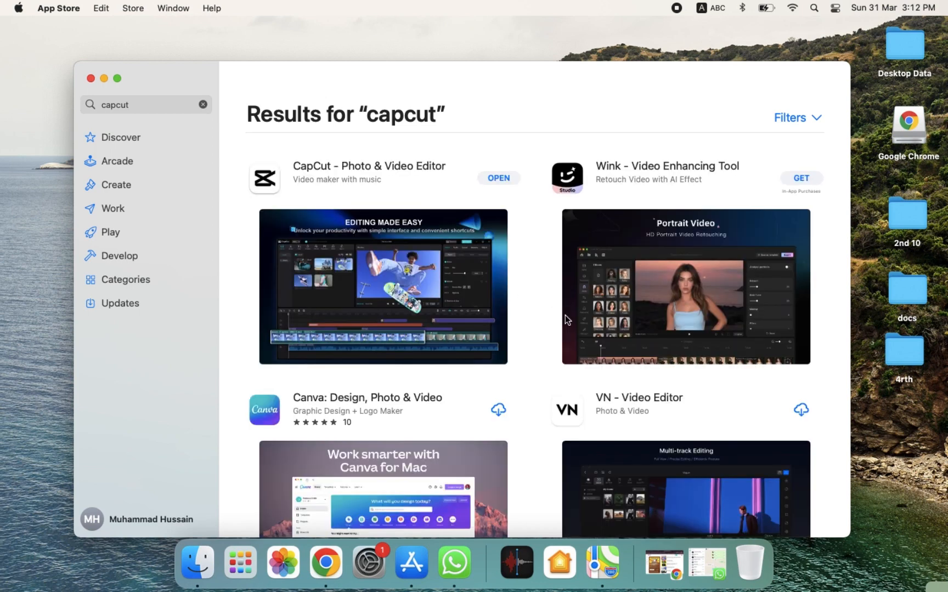
mouse_move(411, 210)
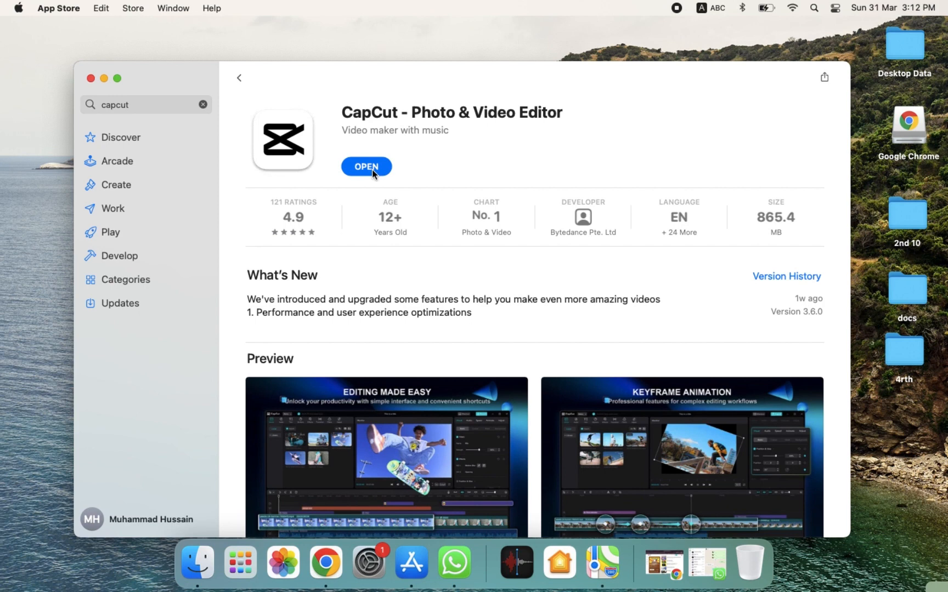
mouse_move(442, 110)
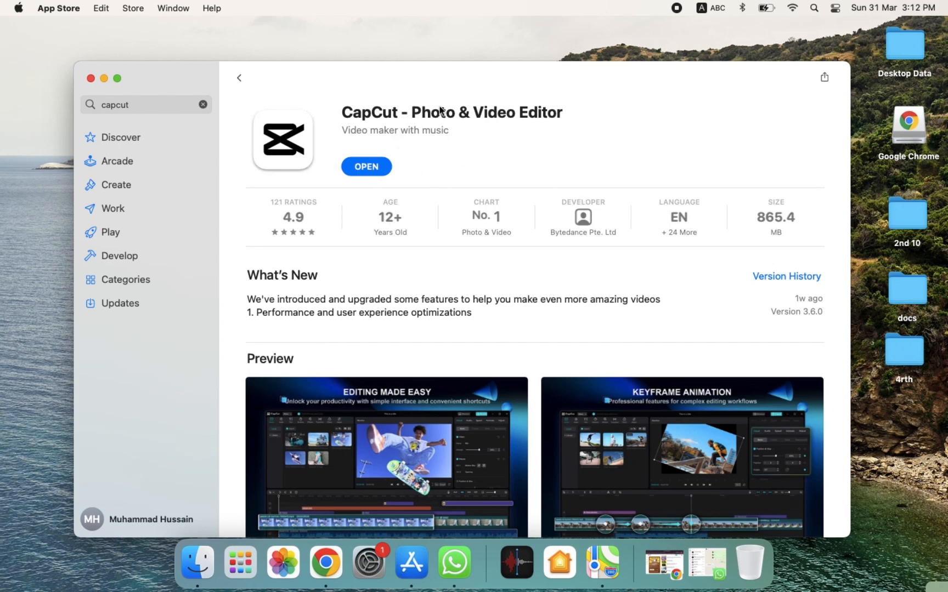
mouse_move(421, 297)
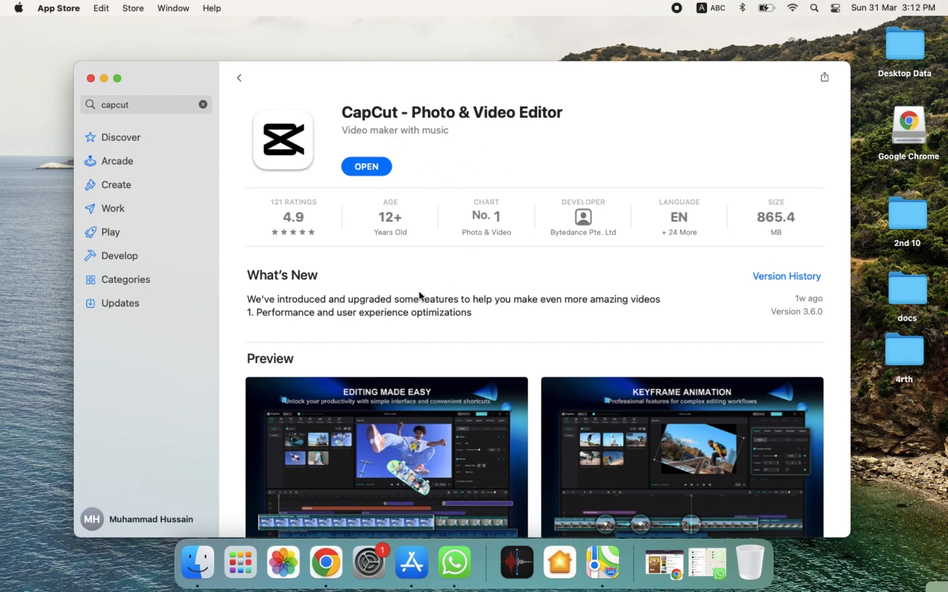